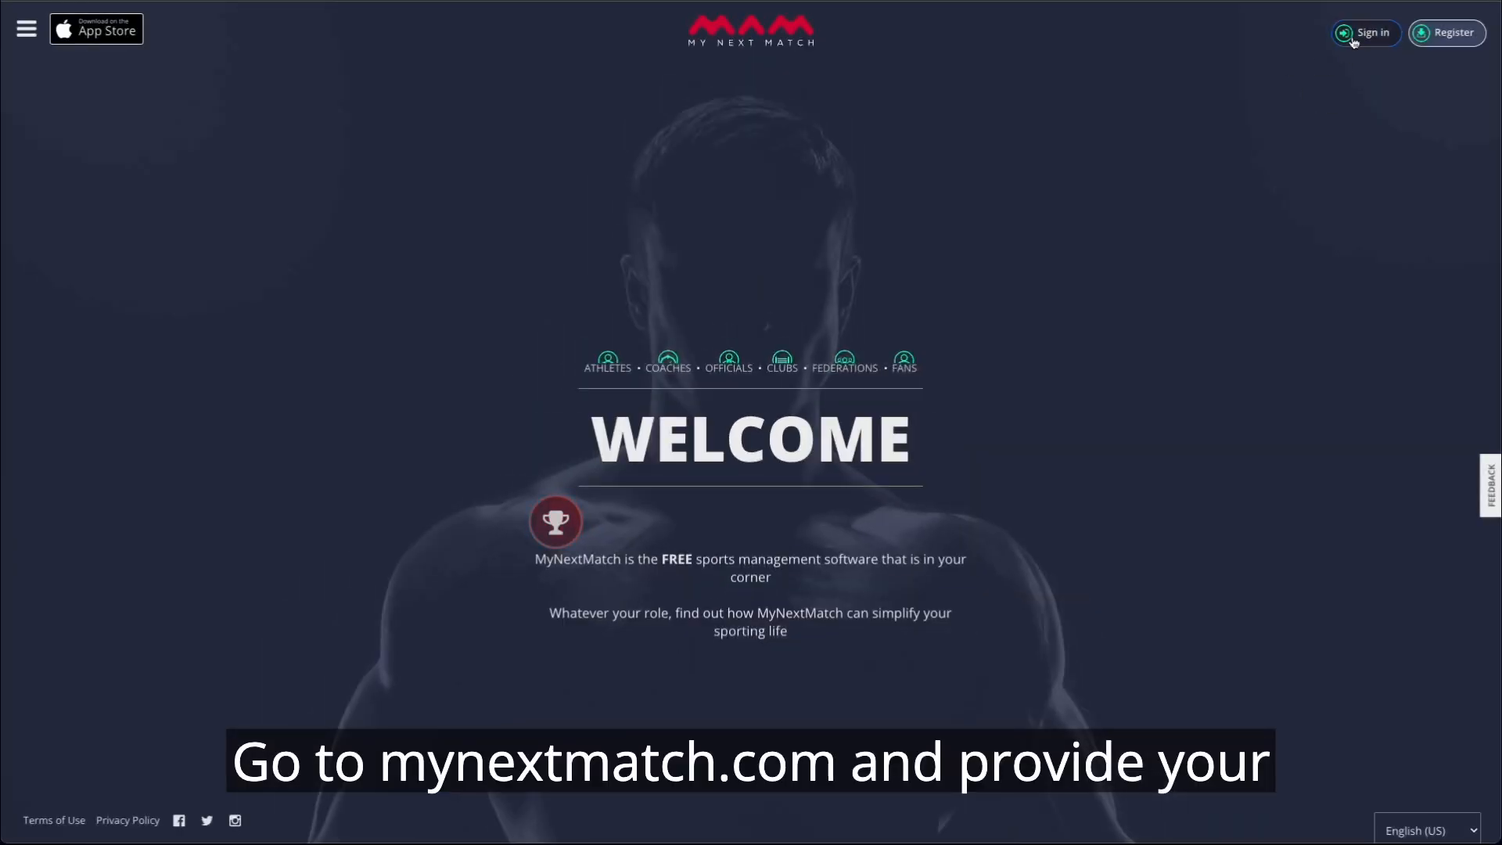
Step: Open the MyNextMatch login form and enter the account email and password
left_click(1364, 31)
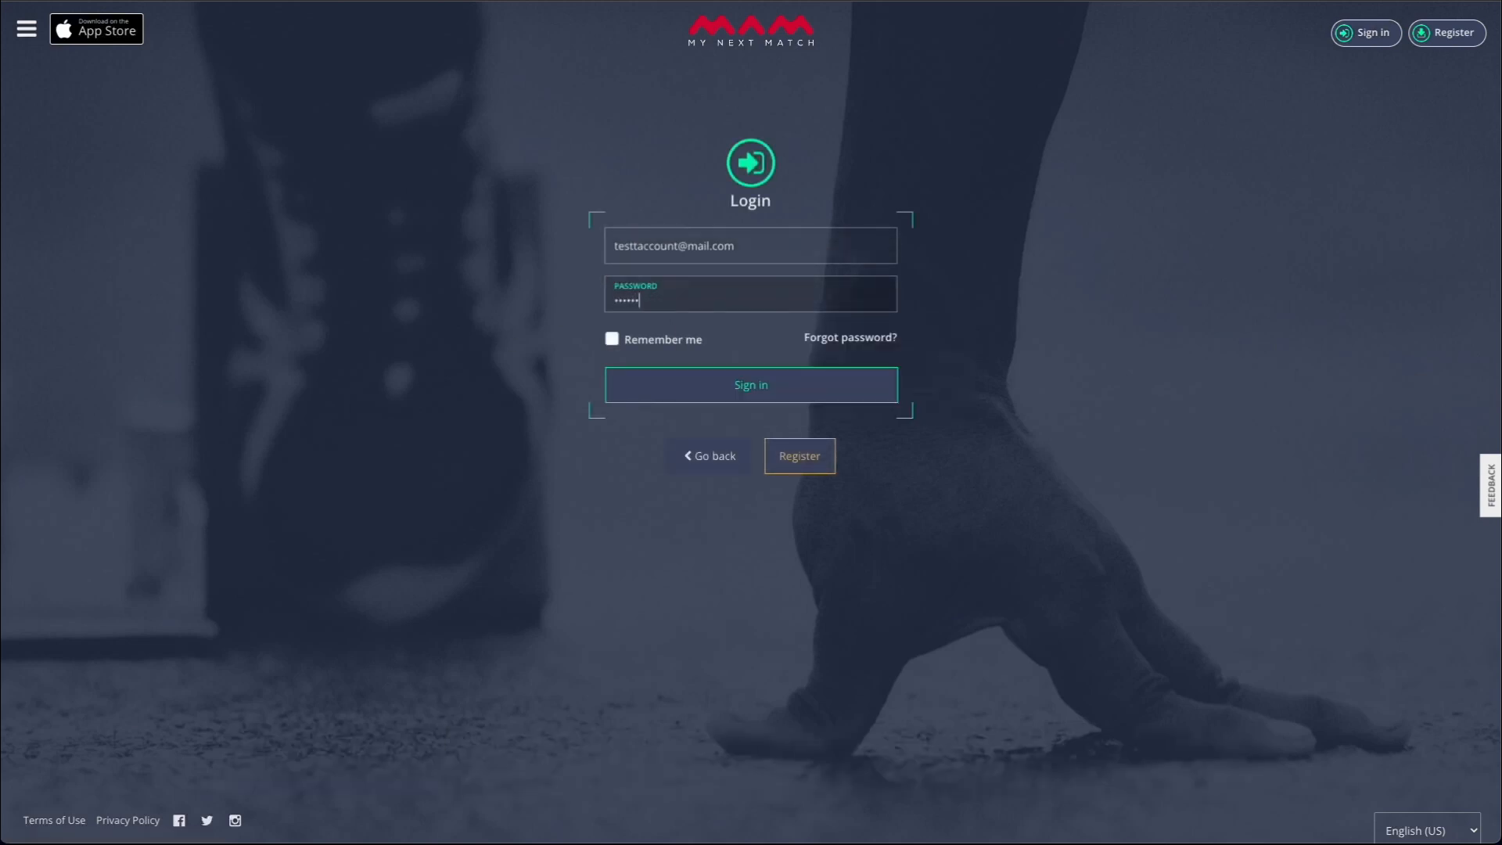
Step: Submit the entered credentials to reach the home dashboard
left_click(750, 384)
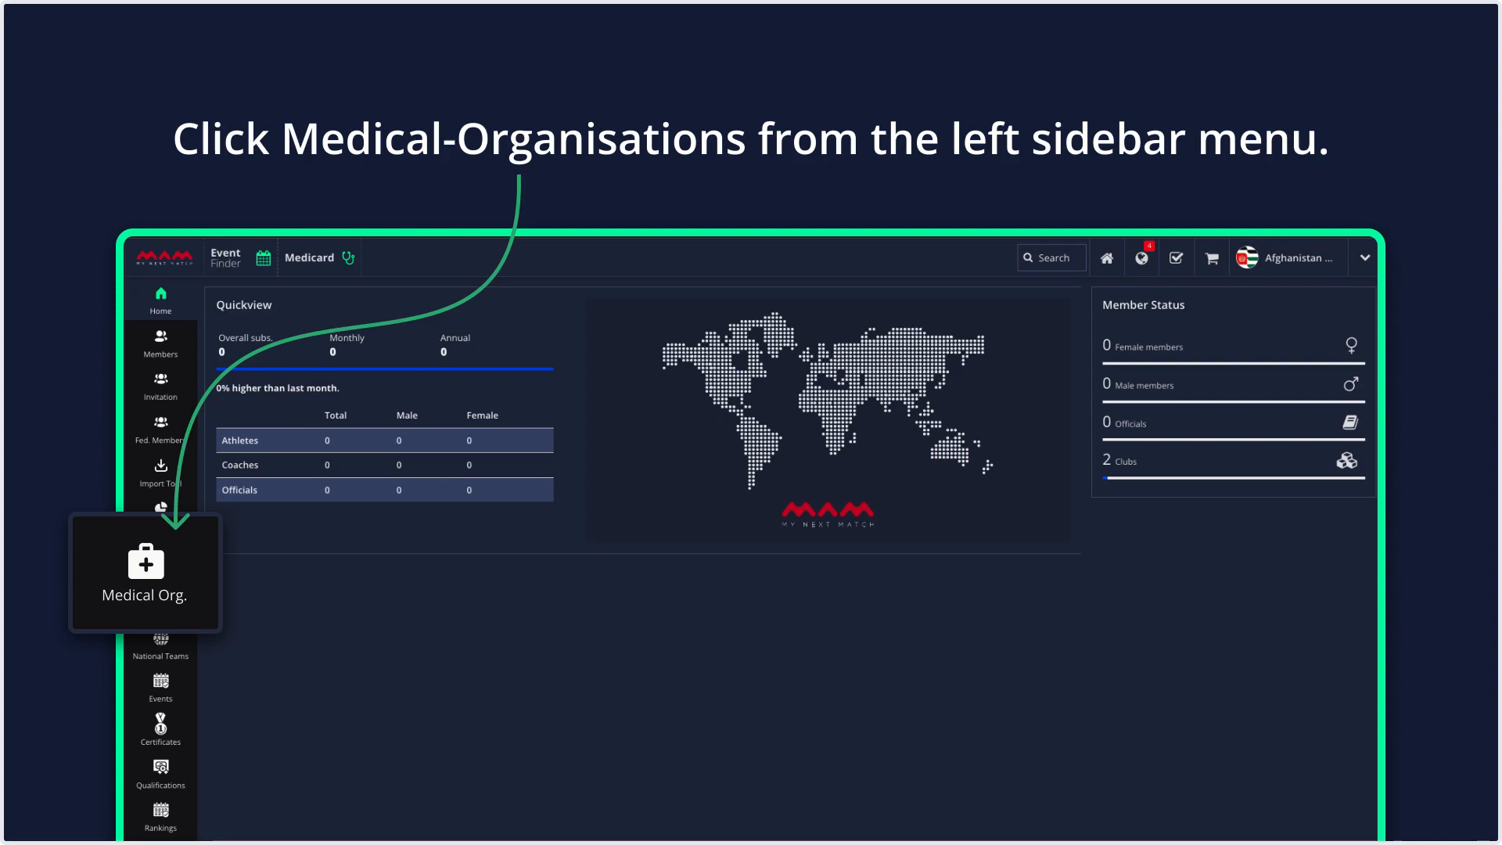
Step: Go to Medical Org. and start inviting a new medical organisation
left_click(145, 571)
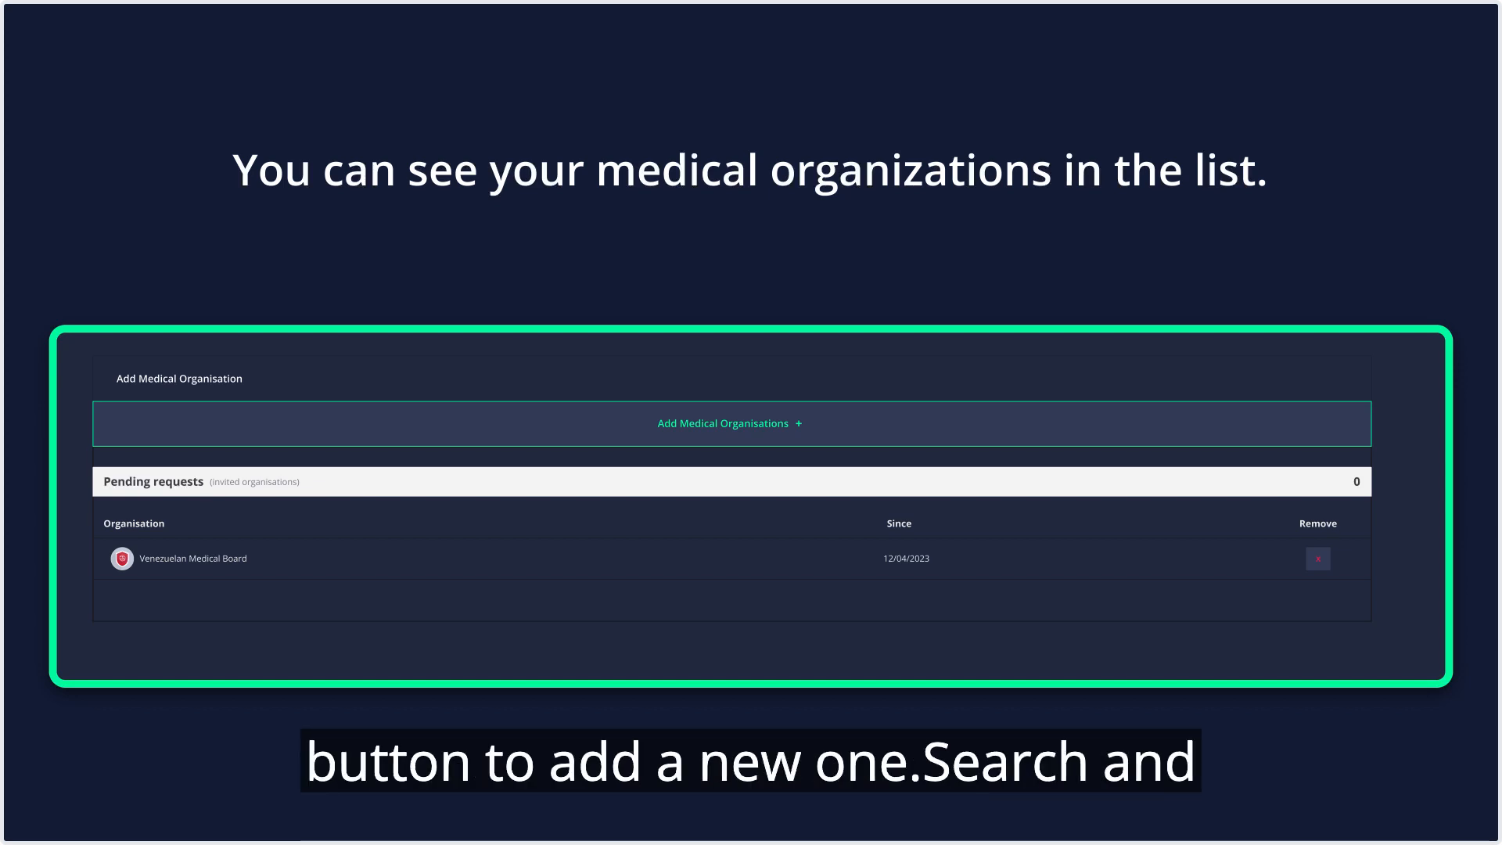
left_click(728, 423)
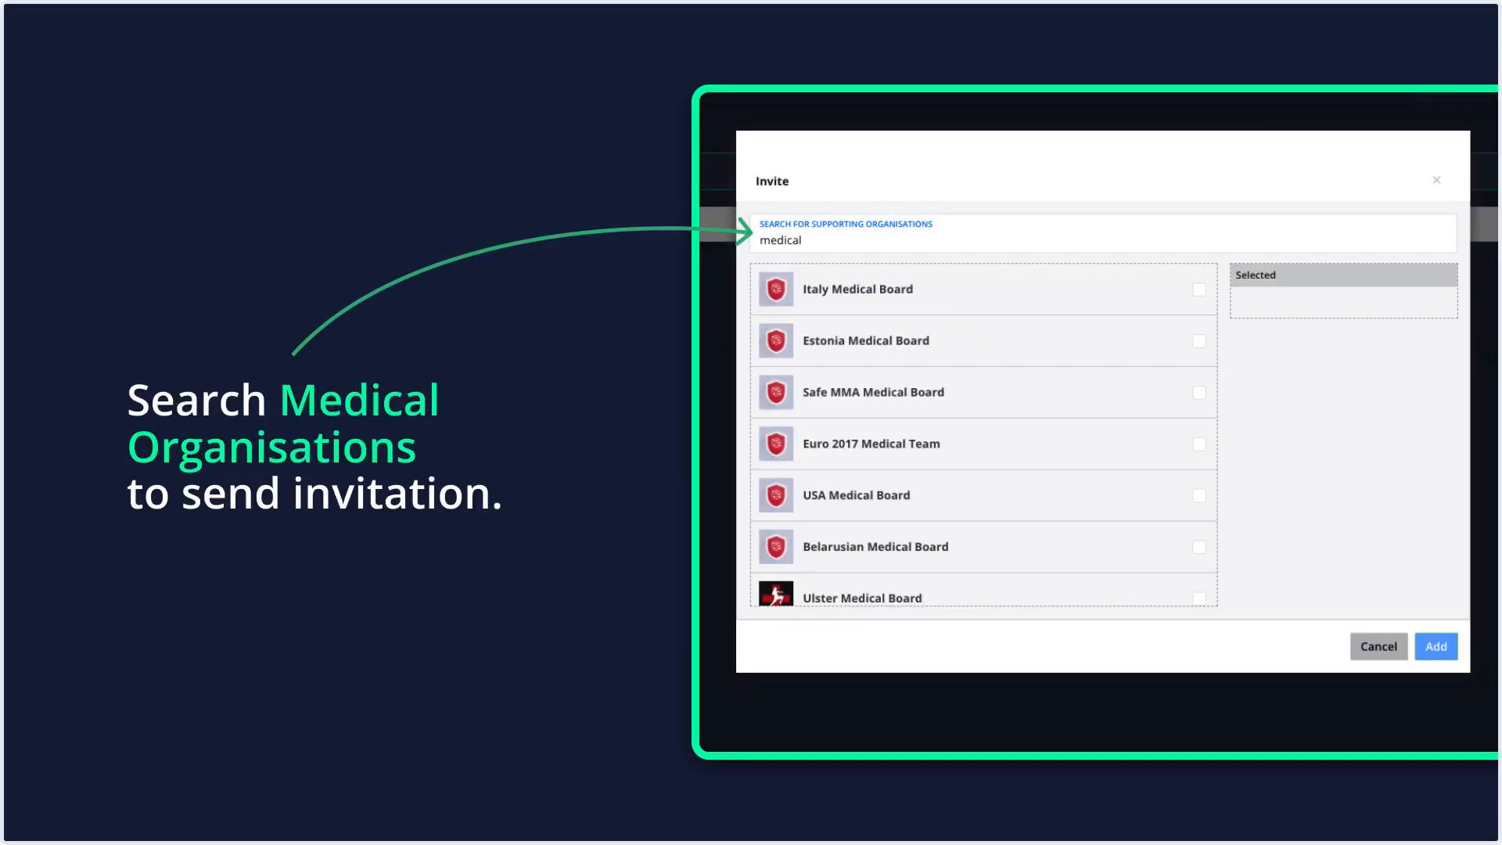